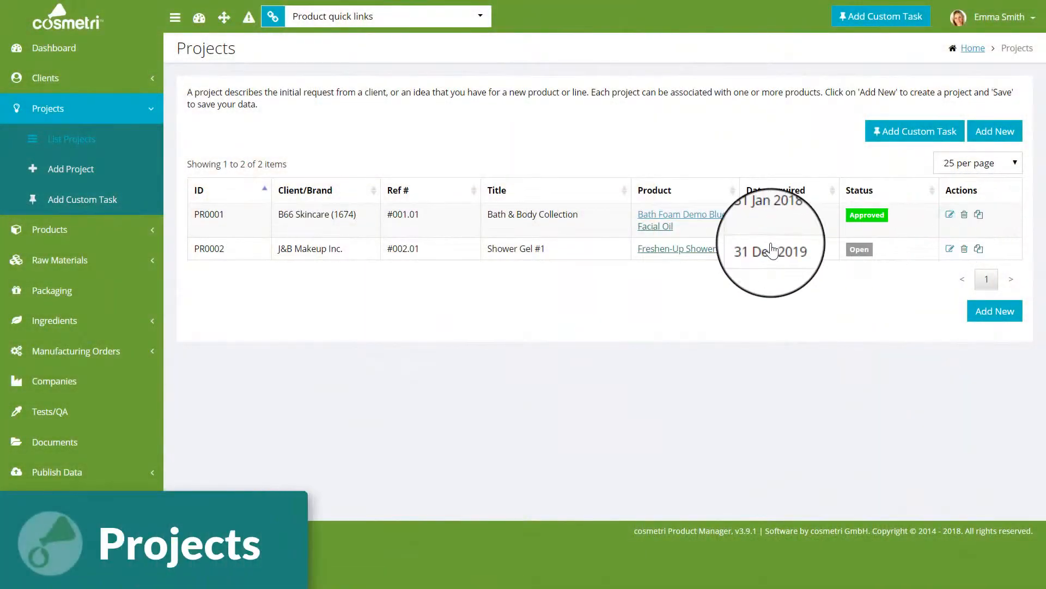
Step: Open the PR0001 Bath & Body Collection project and scroll through its concept details
left_click(208, 214)
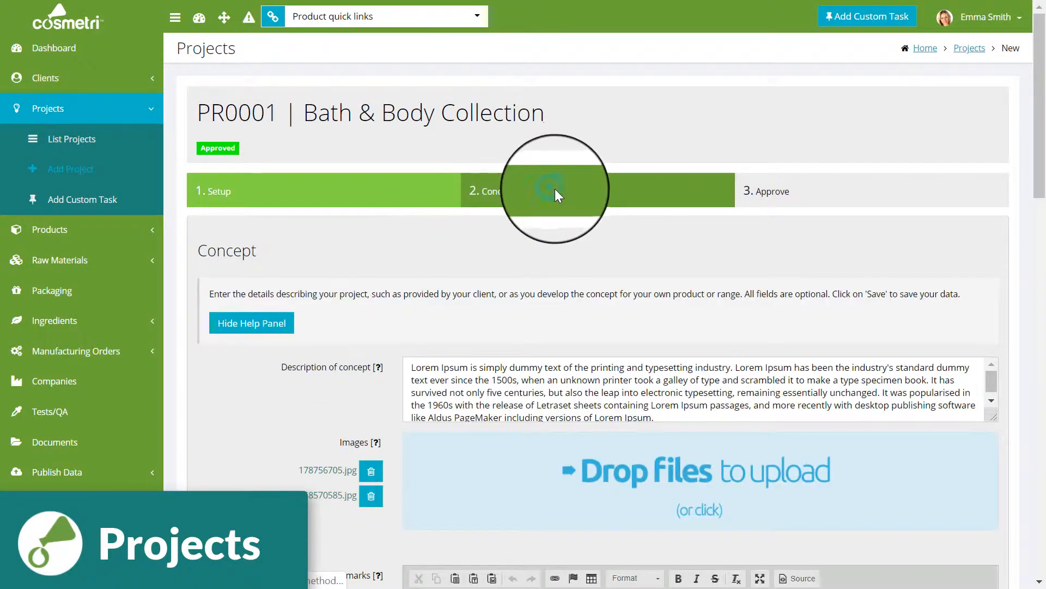
scroll("down", 3)
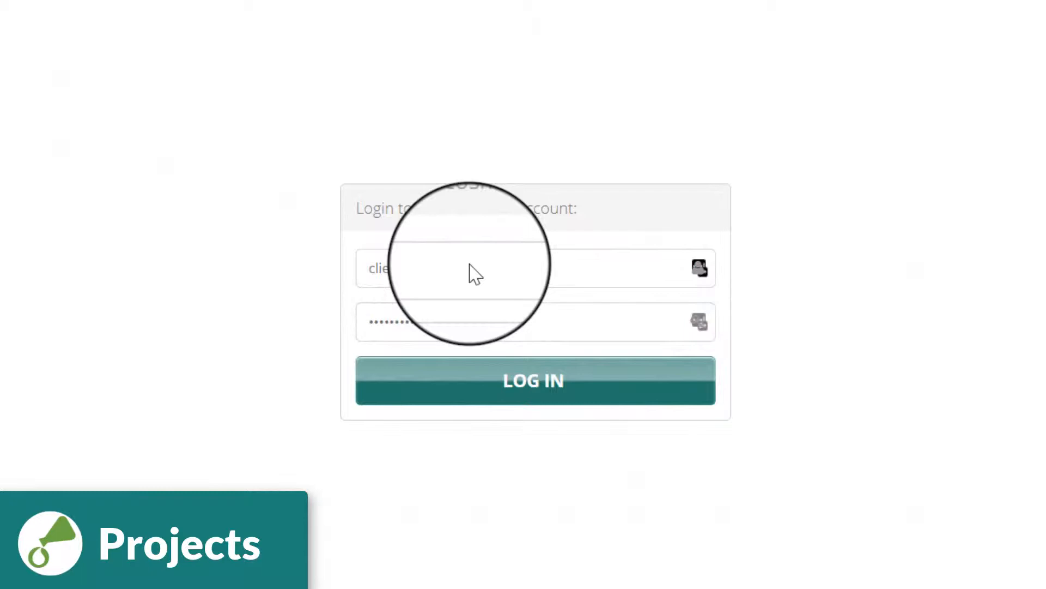
Step: Log in to the client account with username 'emo'
type("emo")
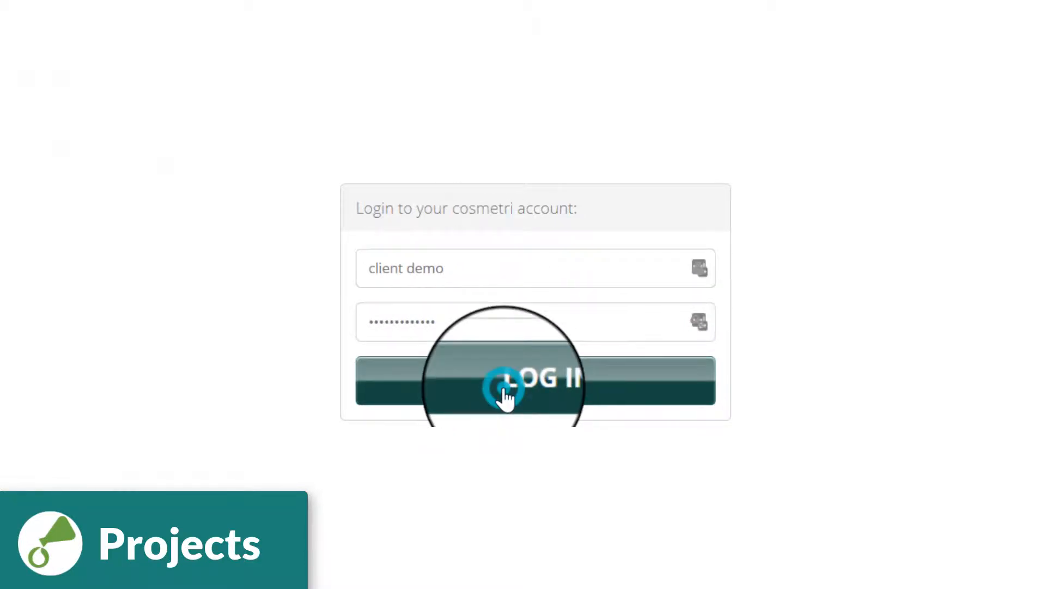
left_click(504, 391)
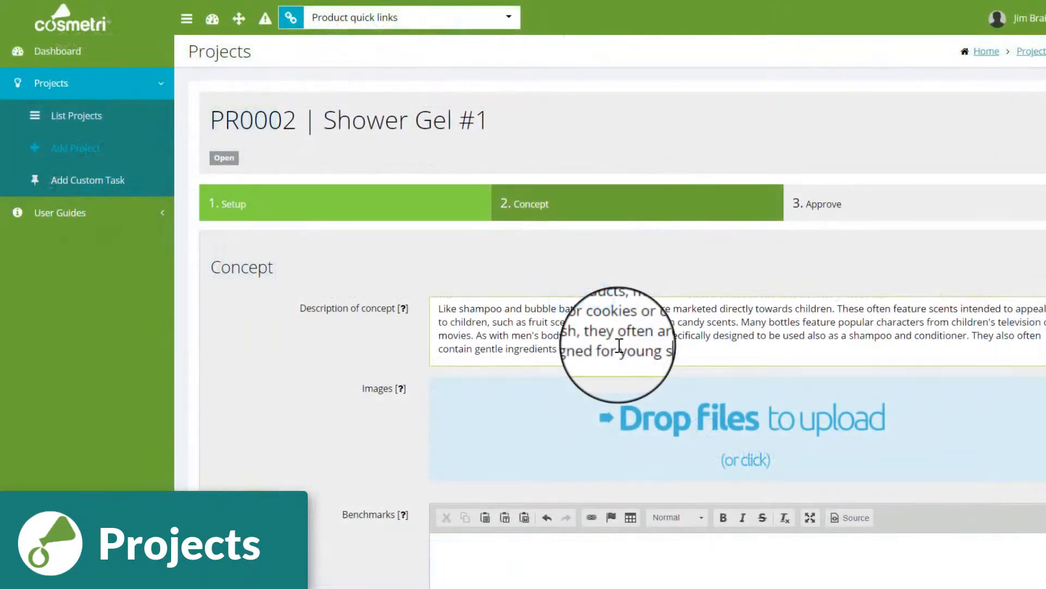
mouse_move(600, 409)
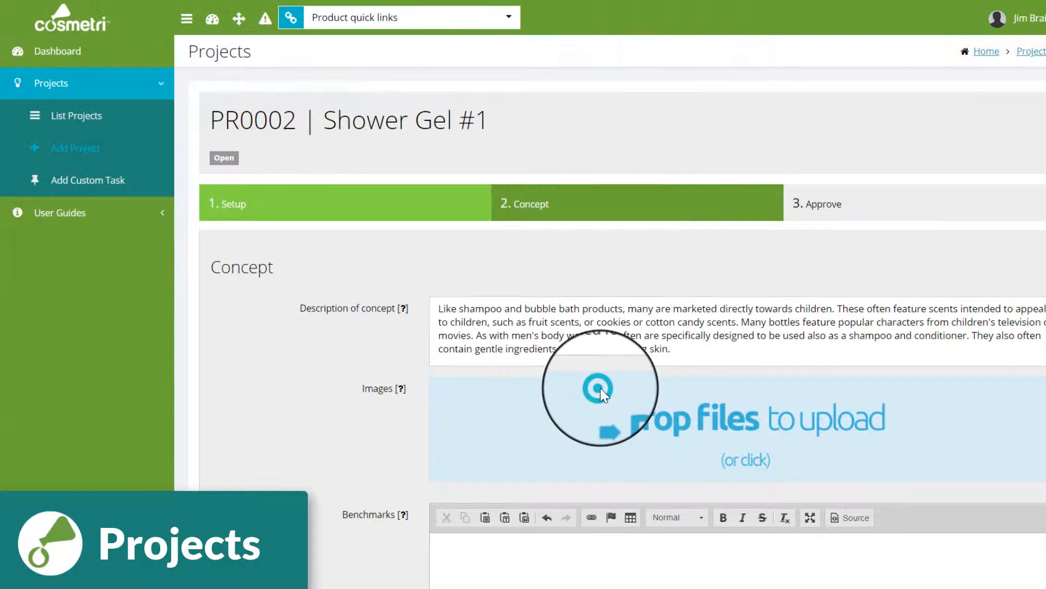
Step: Upload concept images and copy Shower Gel #1 data to Freshen-Up Shower Gel 2
left_click(602, 389)
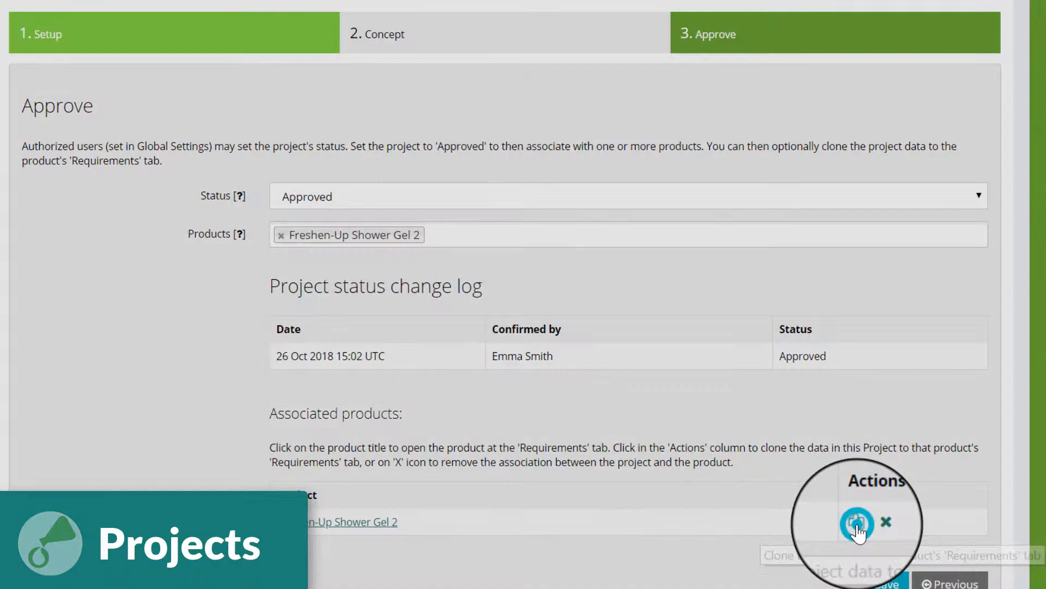
left_click(857, 523)
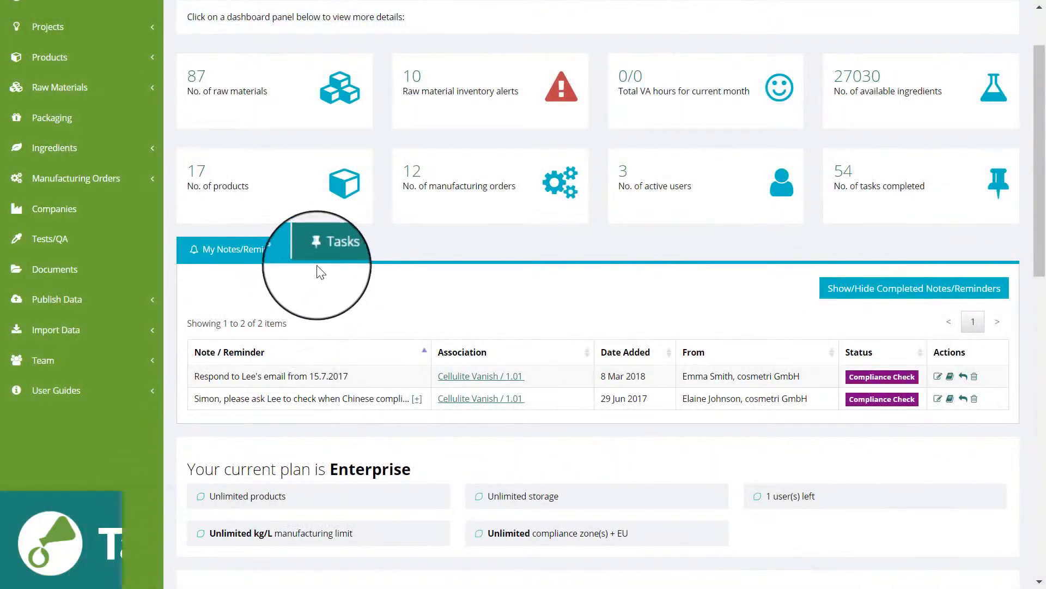
Step: Edit the Commence sample development task from the dashboard Tasks list
left_click(332, 250)
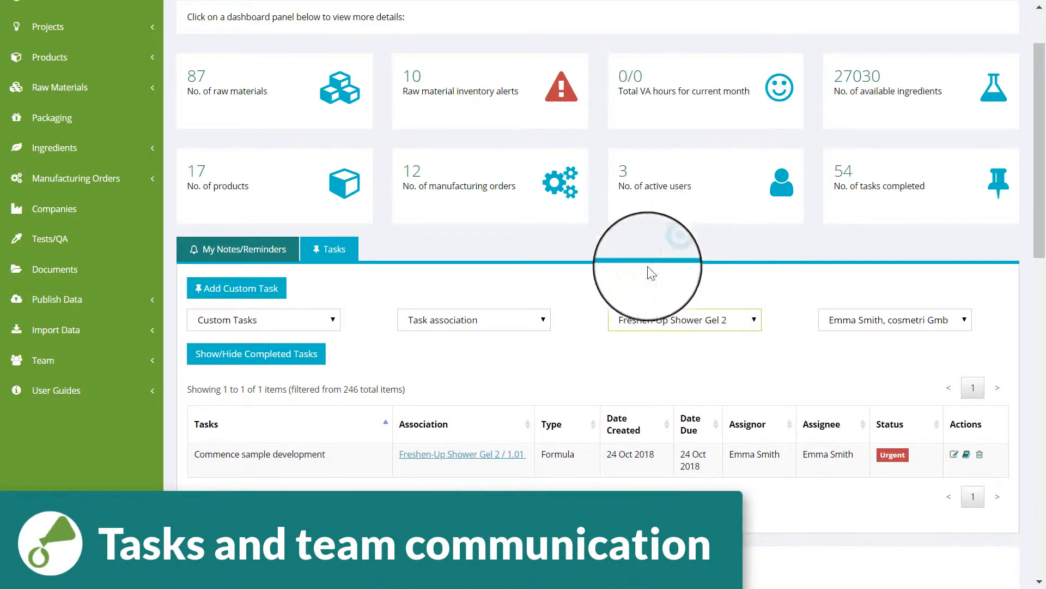
mouse_move(951, 464)
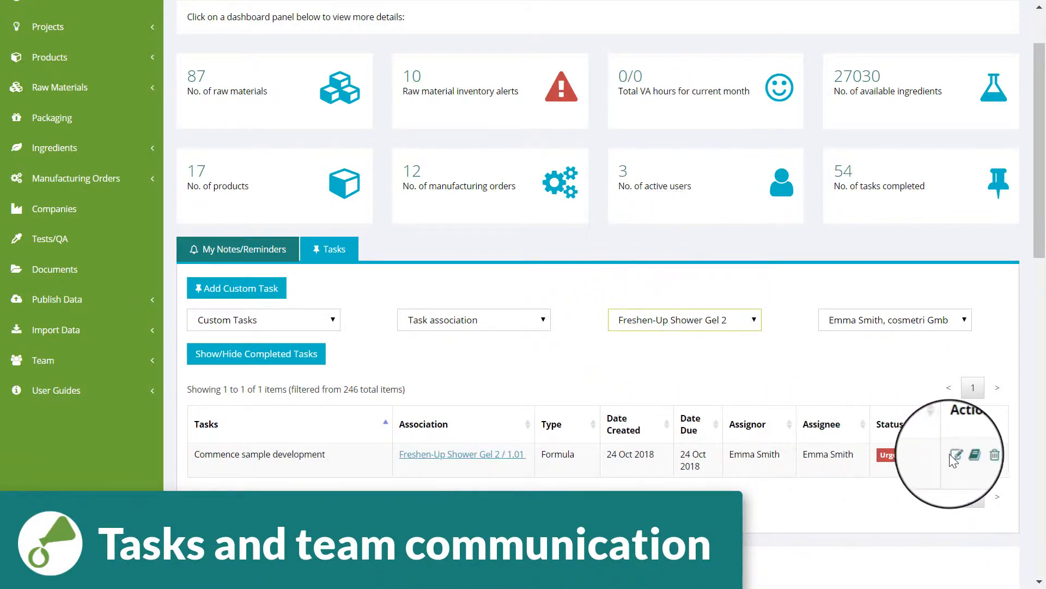
left_click(958, 453)
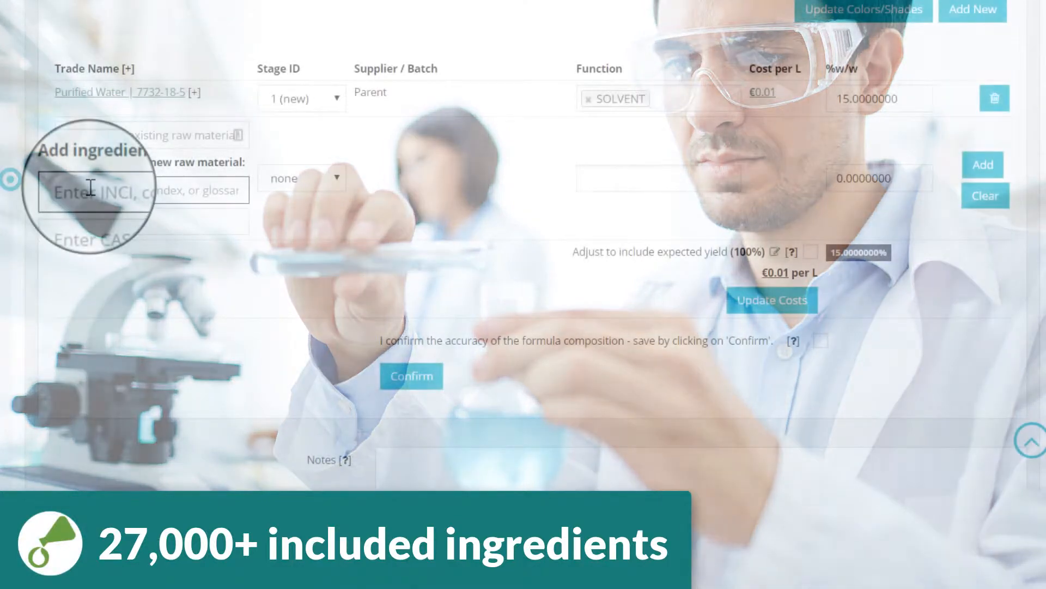
Step: Add BENZYL ALCOHOL (Preservative) to the formula at 1% w/w
type("benzyl alc")
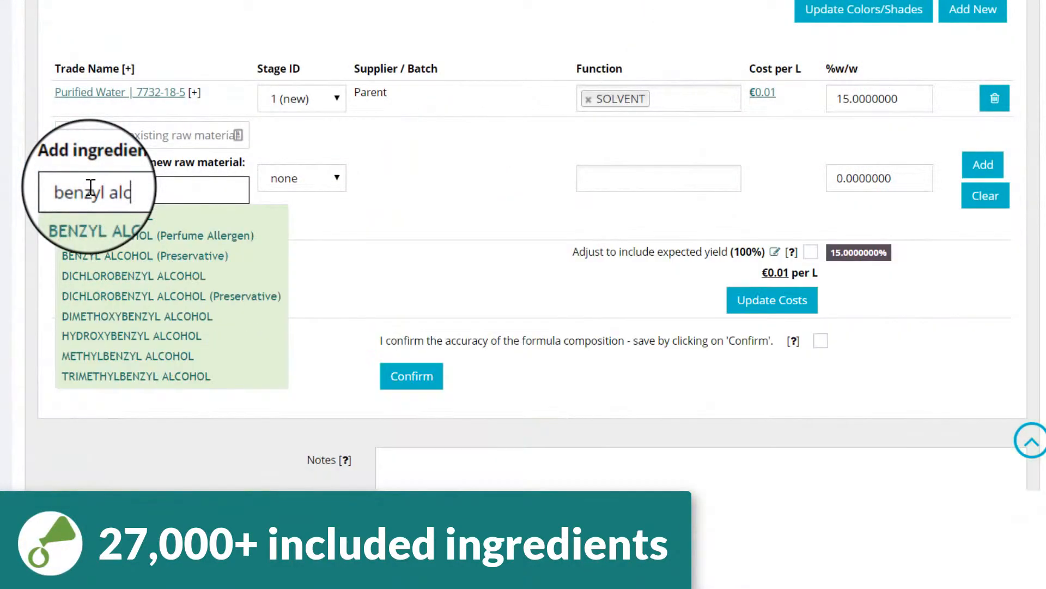
left_click(135, 256)
type("1.0000000")
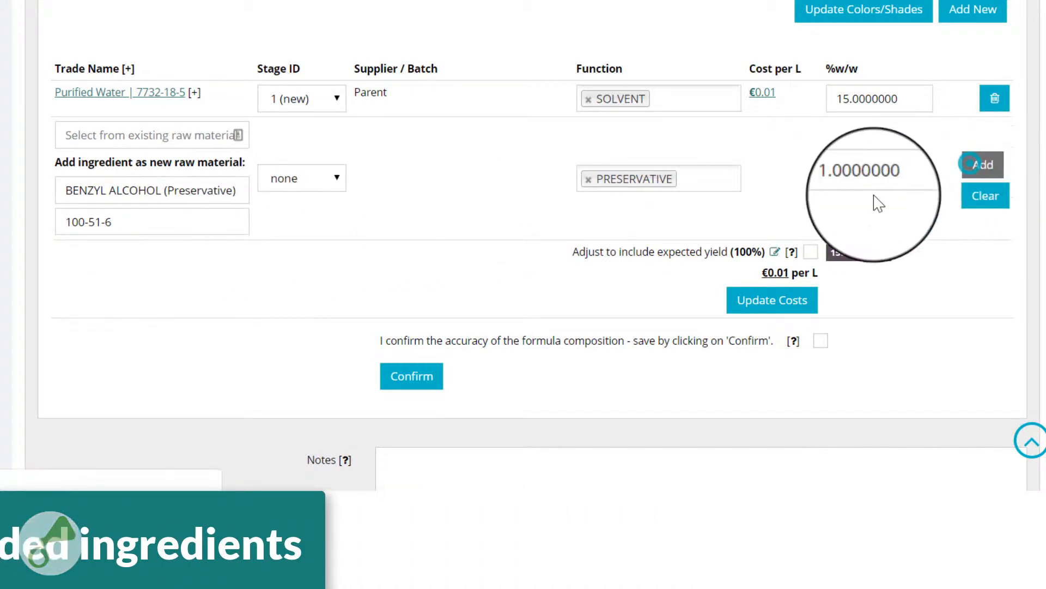
left_click(982, 165)
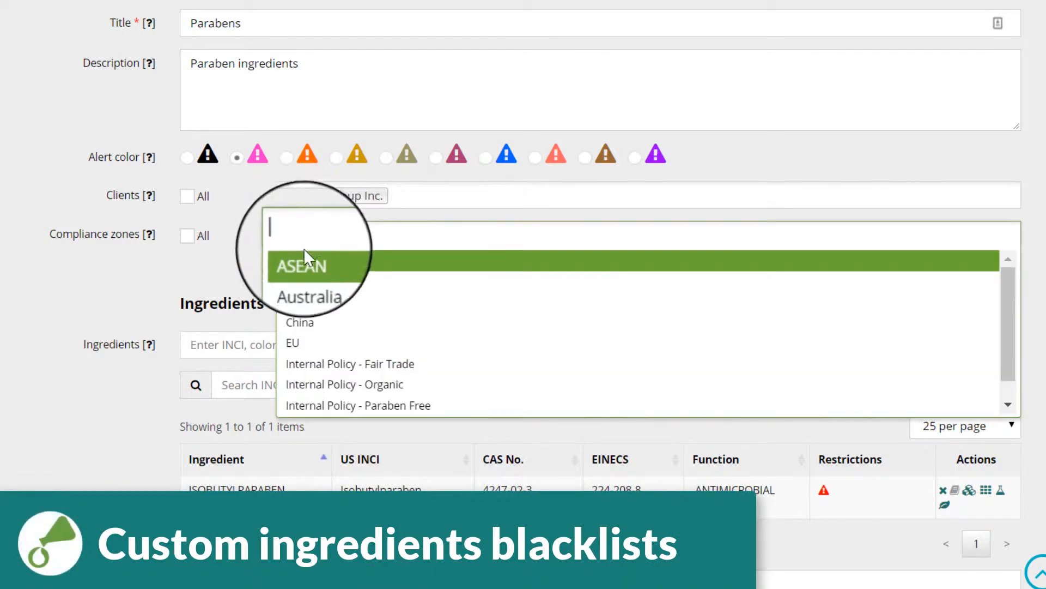
Step: Save the Parabens blacklist with ASEAN and U.S. zones and view the isobutylparaben flag
left_click(300, 265)
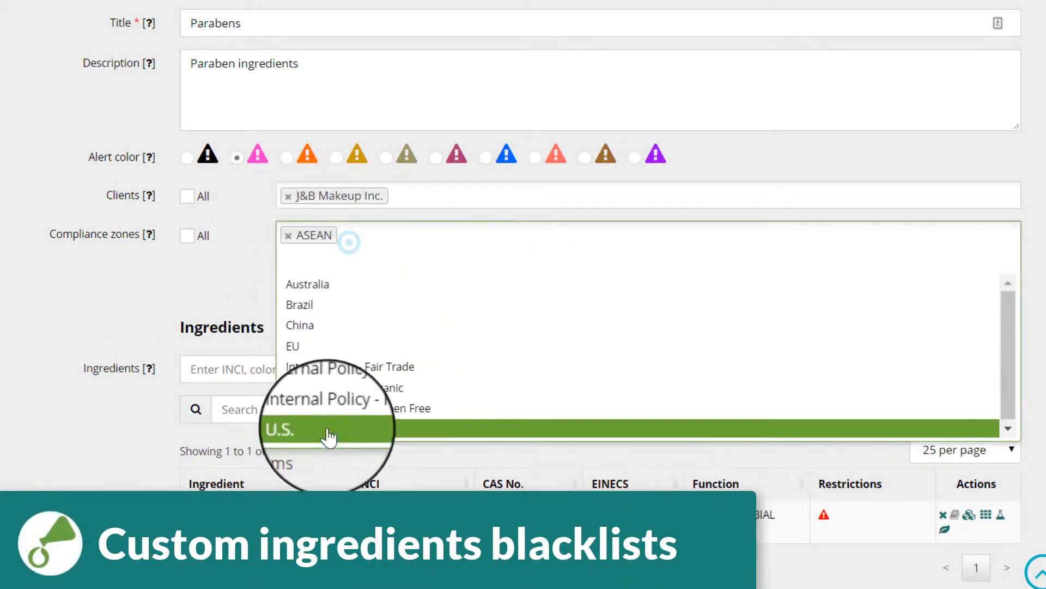
left_click(280, 430)
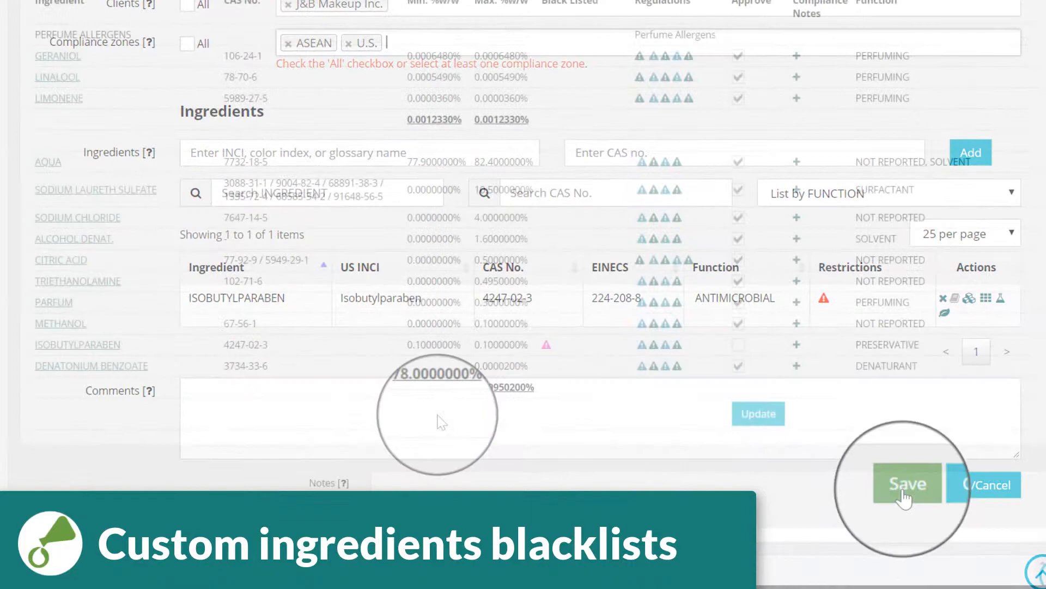
left_click(907, 484)
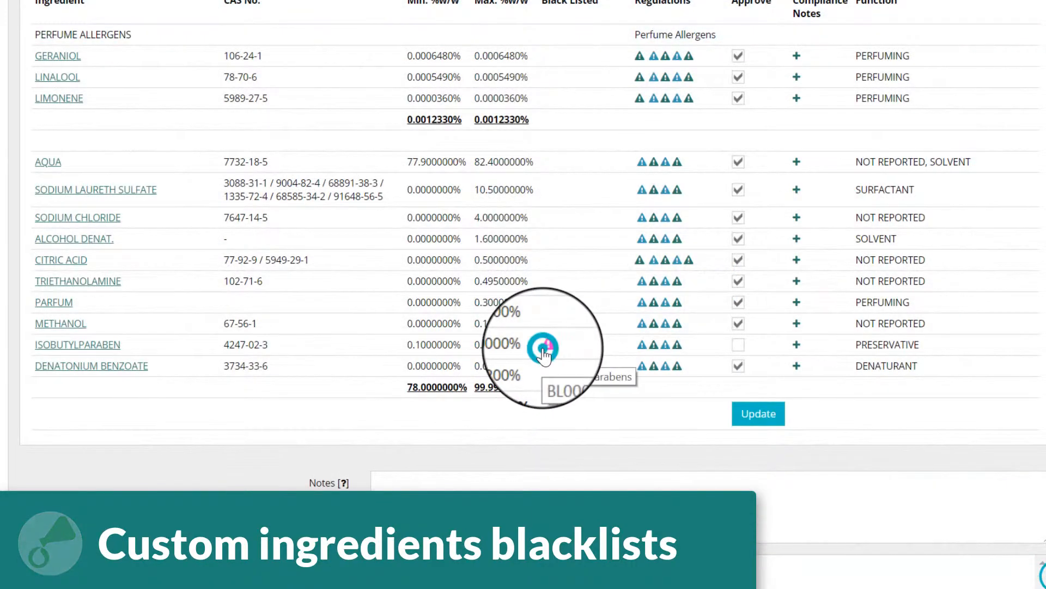
left_click(545, 345)
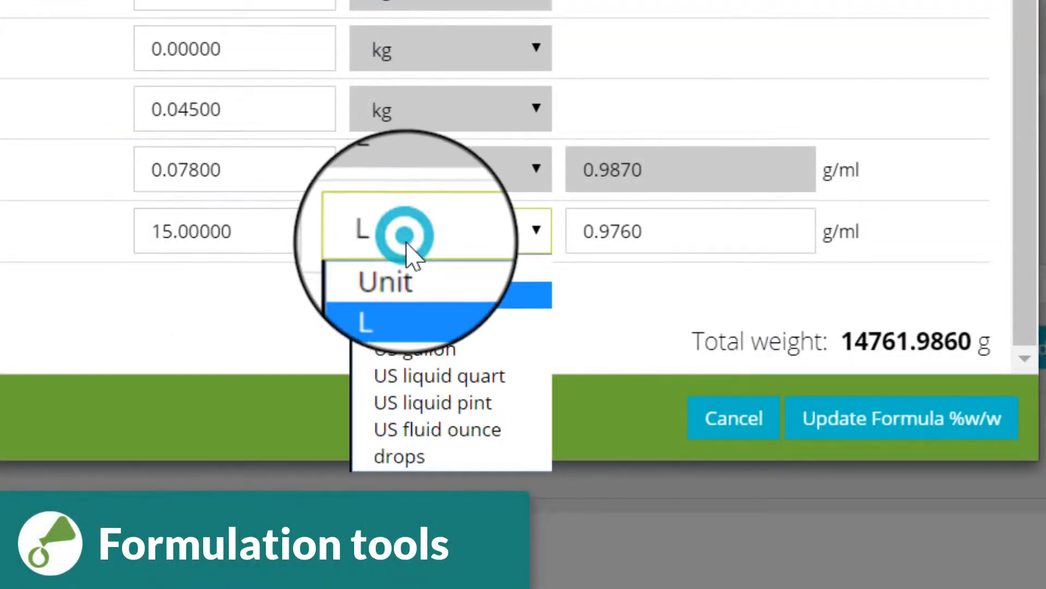
Step: Switch the last ingredient to drops, recalculate %w/w, and select an alcohol ingredient
left_click(398, 456)
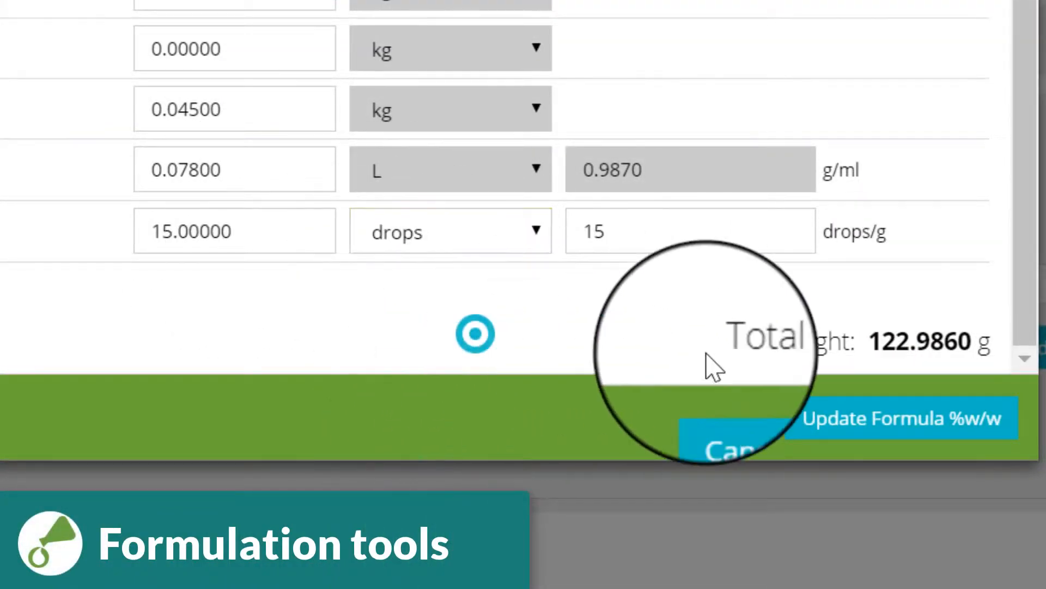
left_click(902, 418)
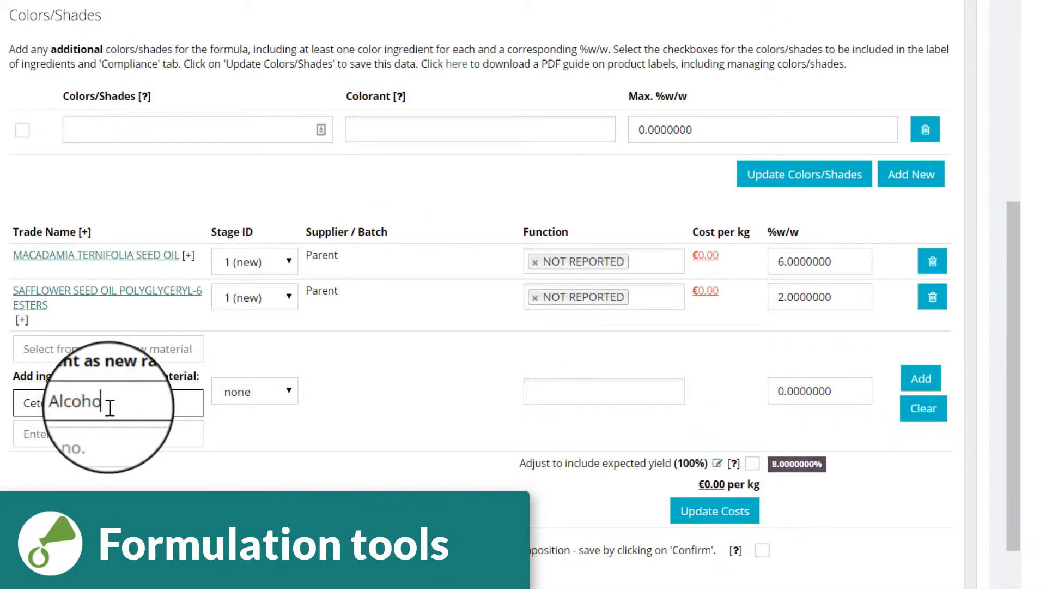
left_click(255, 390)
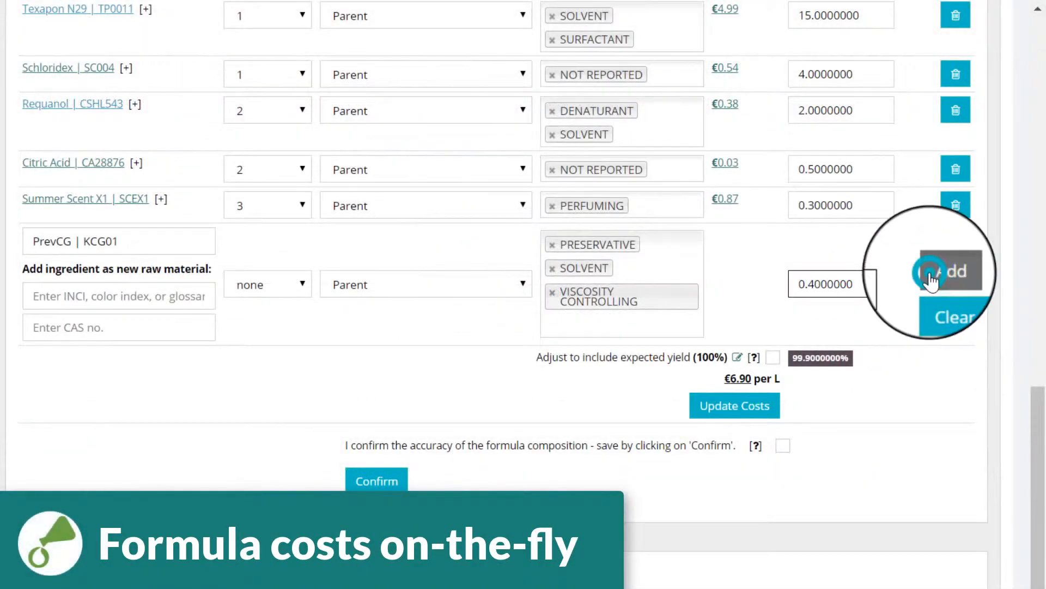
Step: Add PrevCG to the formula composition at 0.4000000 %w/w
left_click(943, 271)
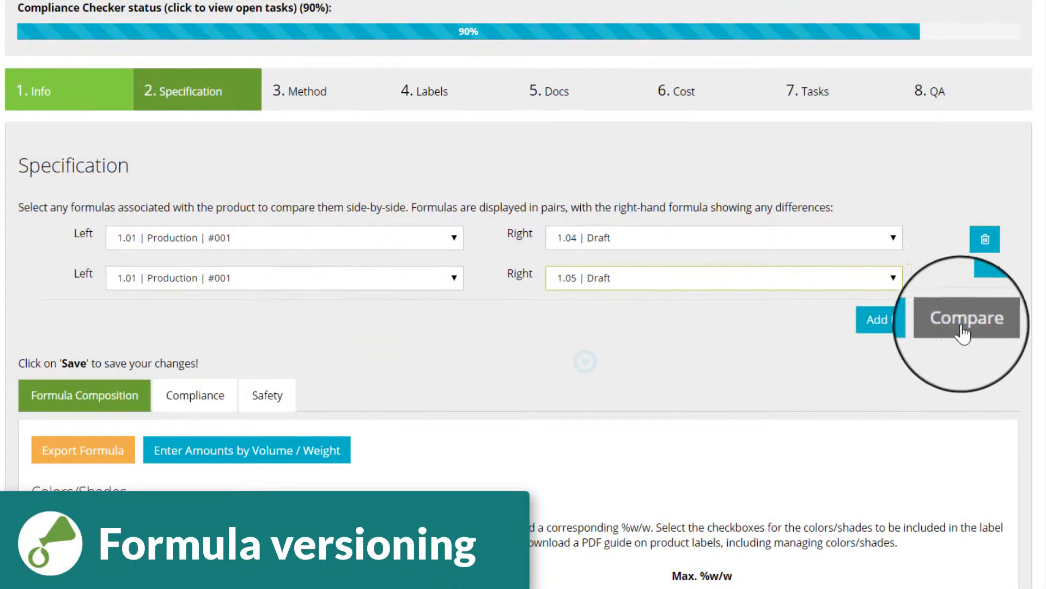
Step: Compare formula 1.01 Production with 1.04 Draft and scroll the differences report
left_click(958, 317)
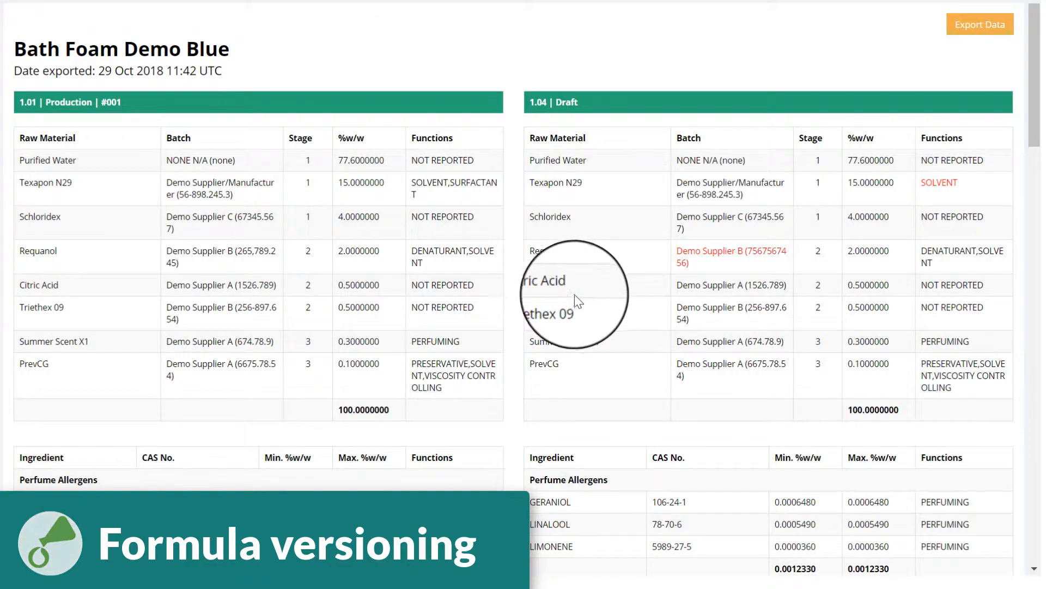
scroll("down", 3)
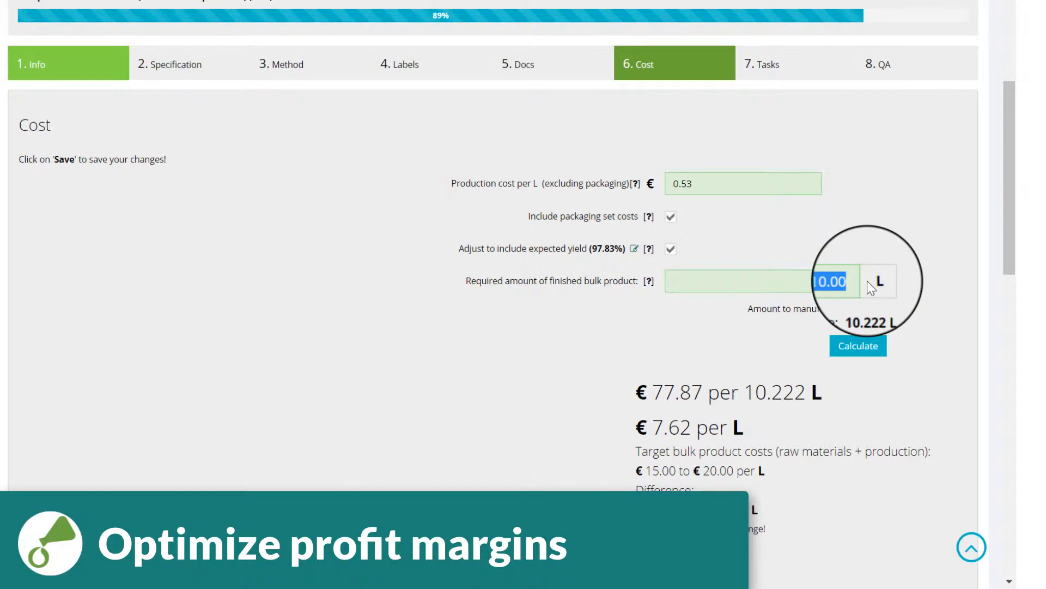
Step: Calculate costs for 2000 L of bulk product and review the €5.84 per L details
type("2000")
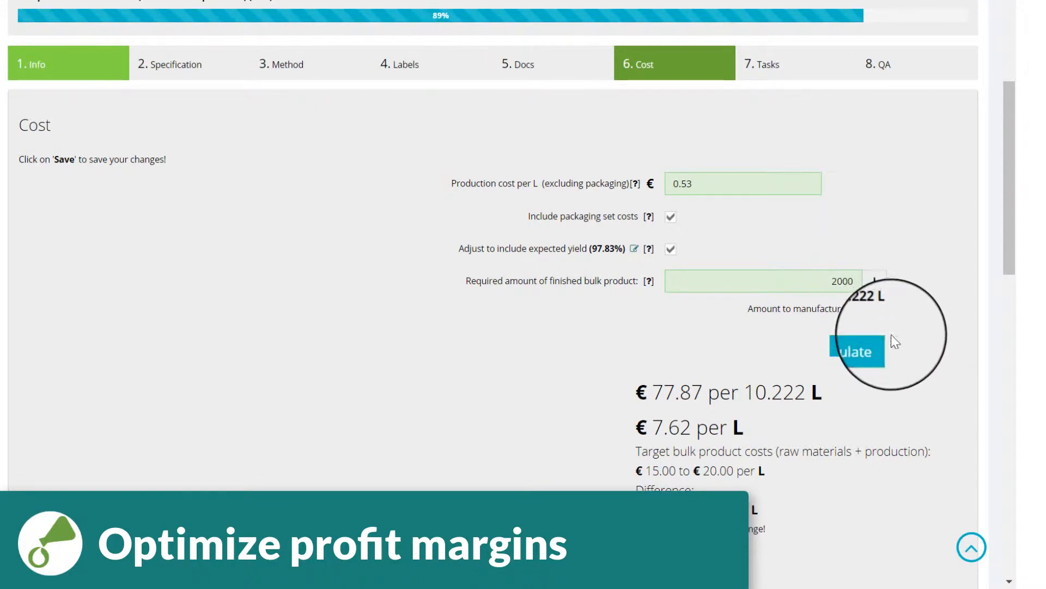
left_click(855, 346)
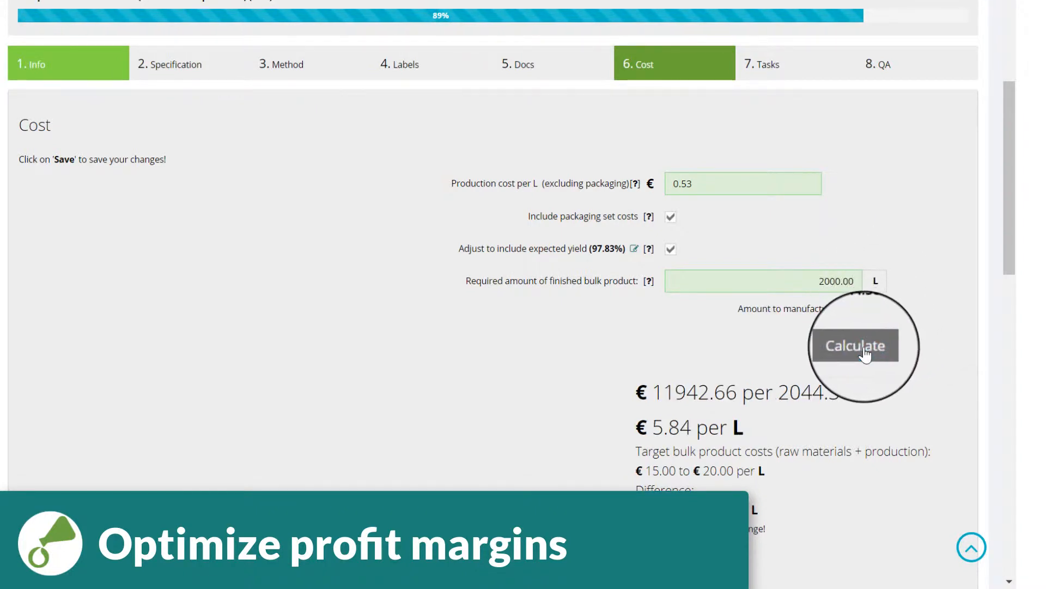
scroll("down", 3)
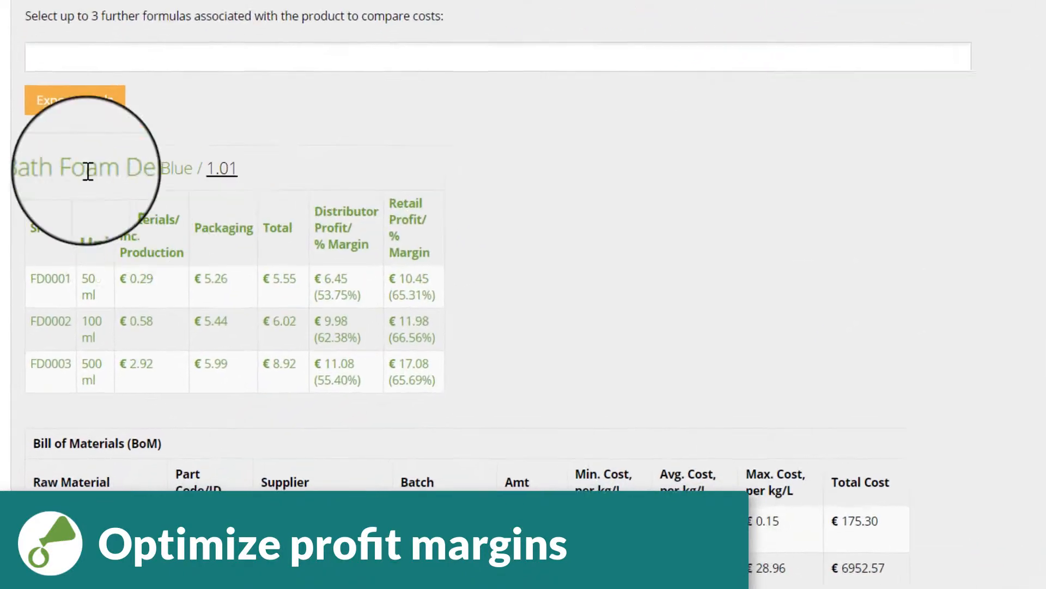
scroll("down", 3)
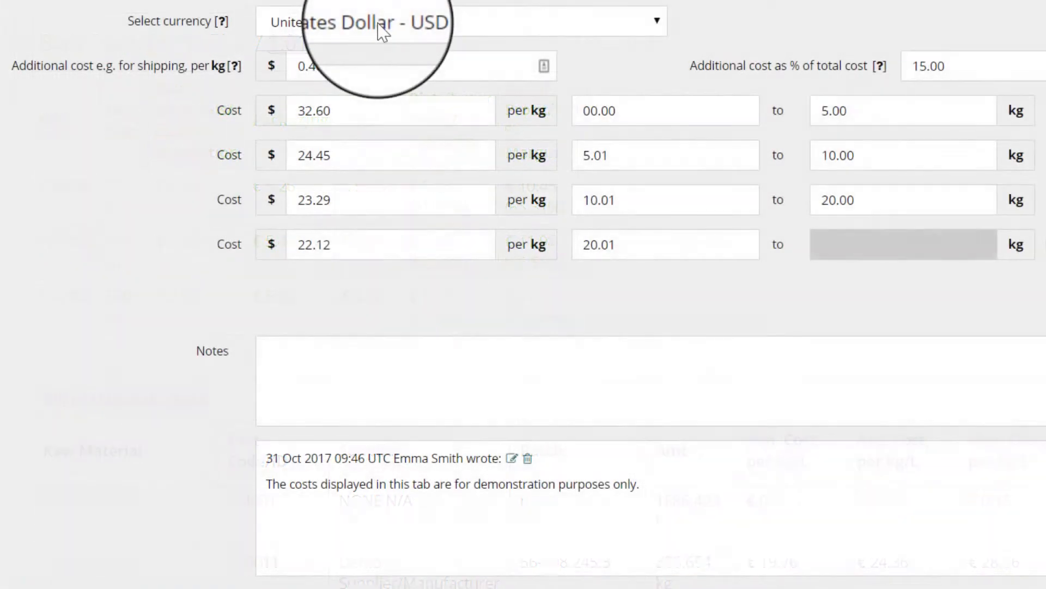
left_click(382, 24)
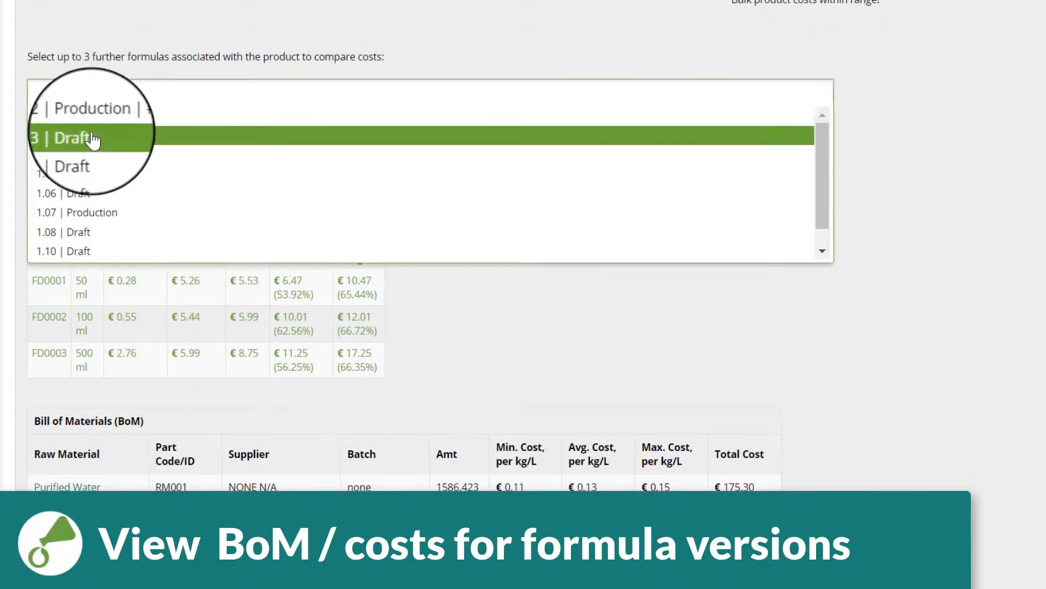
Step: Pick a Draft formula version in 'Select up to 3 further formulas' for cost comparison
left_click(66, 137)
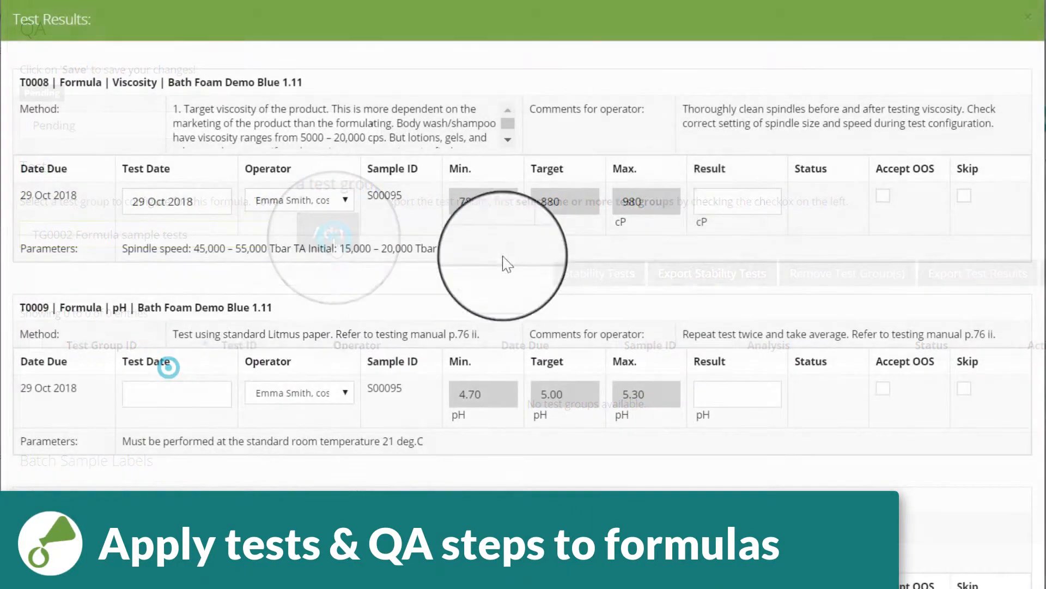
Step: Record viscosity result 890 cP, then download sample labels for the test group
left_click(737, 201)
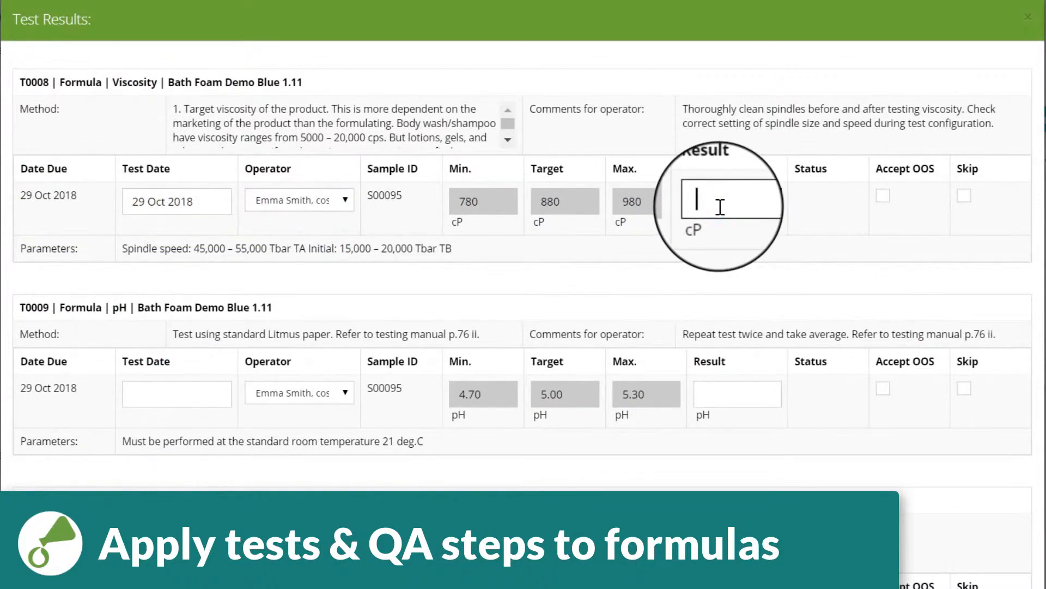
type("890")
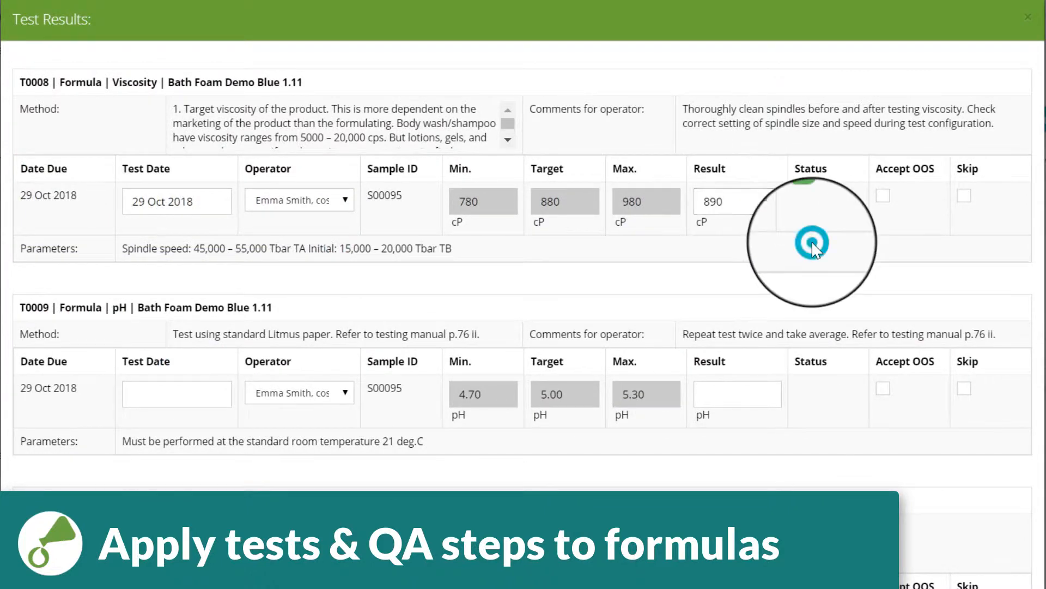
left_click(176, 393)
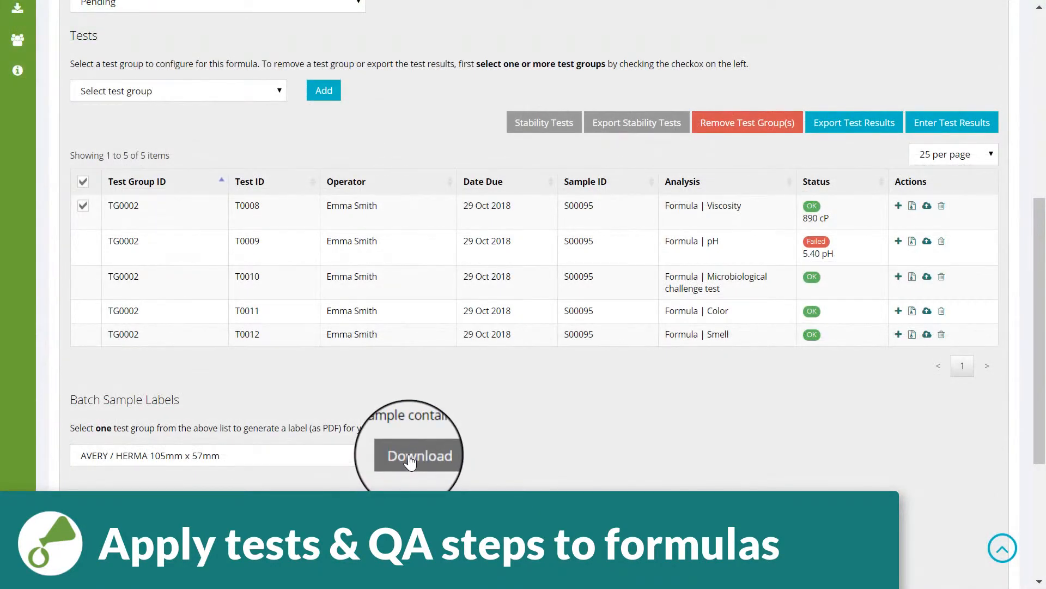
left_click(419, 455)
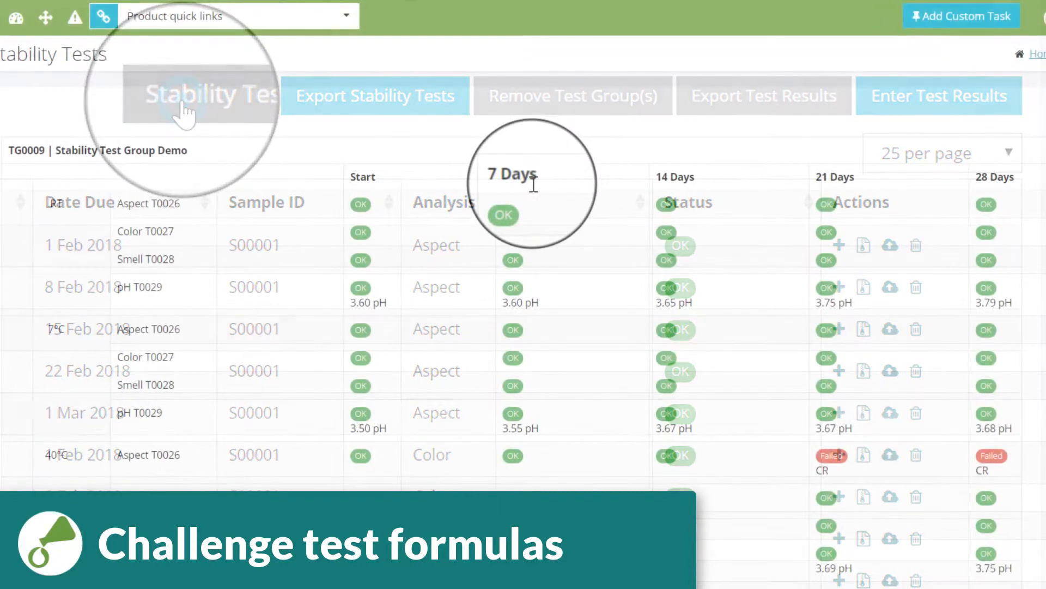
Step: Scroll through the stability grid of RT, 7°C, 40°C and 50°C results over 28 days
scroll("down", 3)
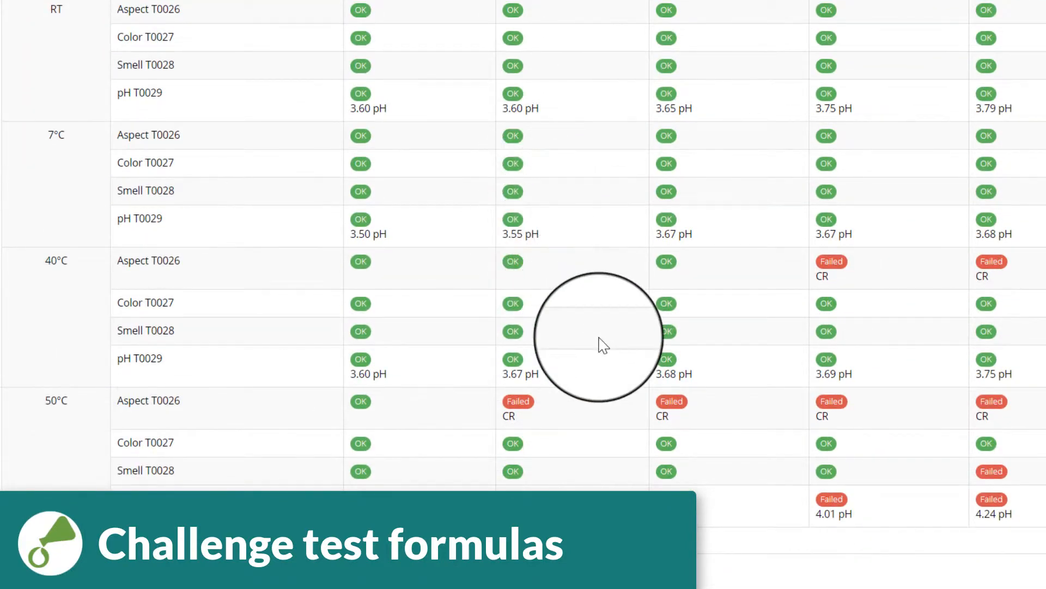
mouse_move(632, 370)
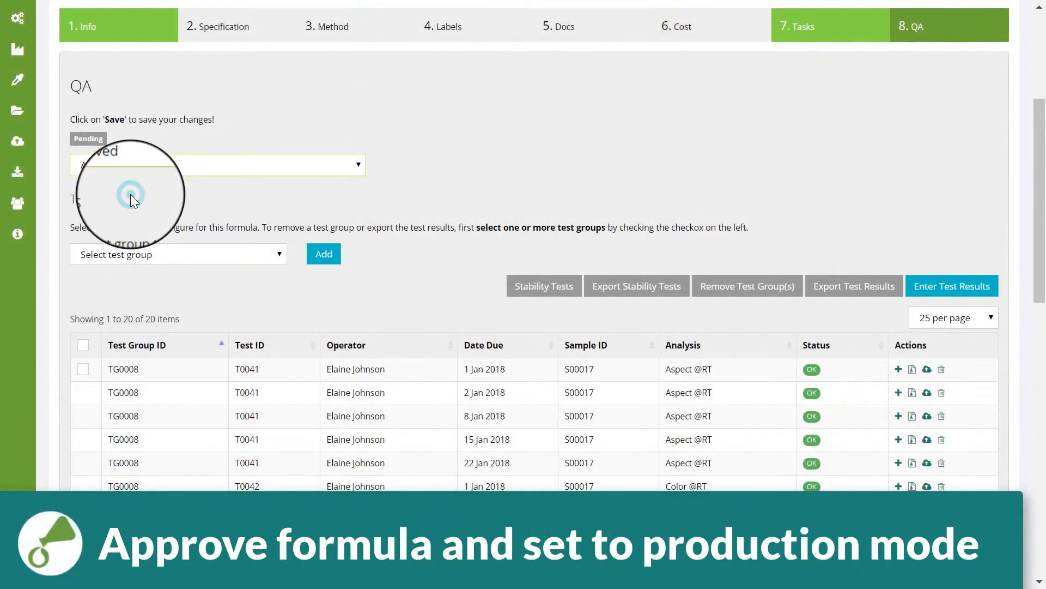
Step: Set formula 1.03 to production mode and confirm the irreversible switch
scroll("down", 3)
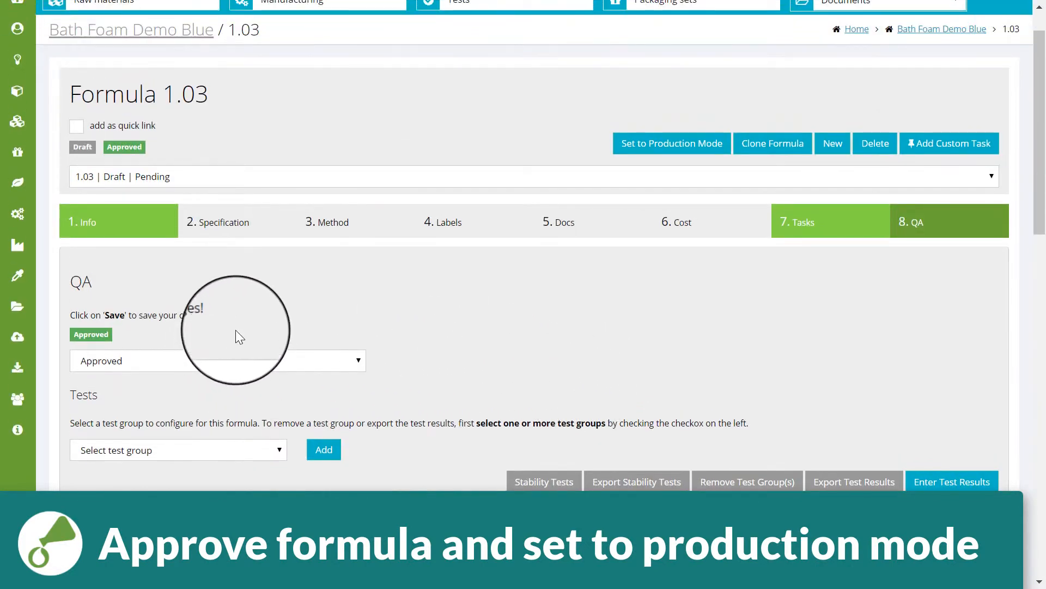
left_click(672, 143)
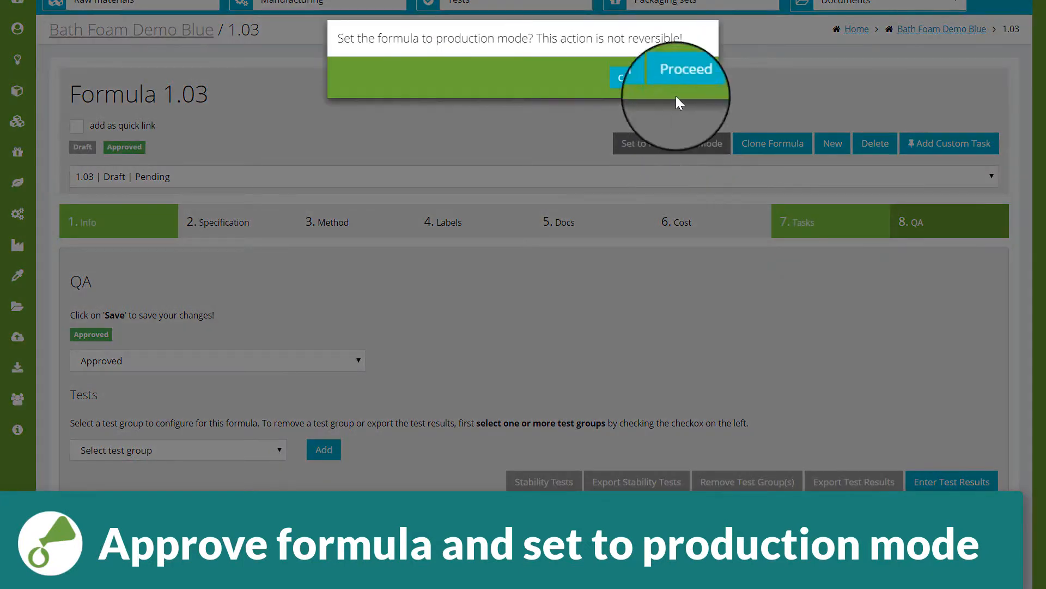
left_click(686, 70)
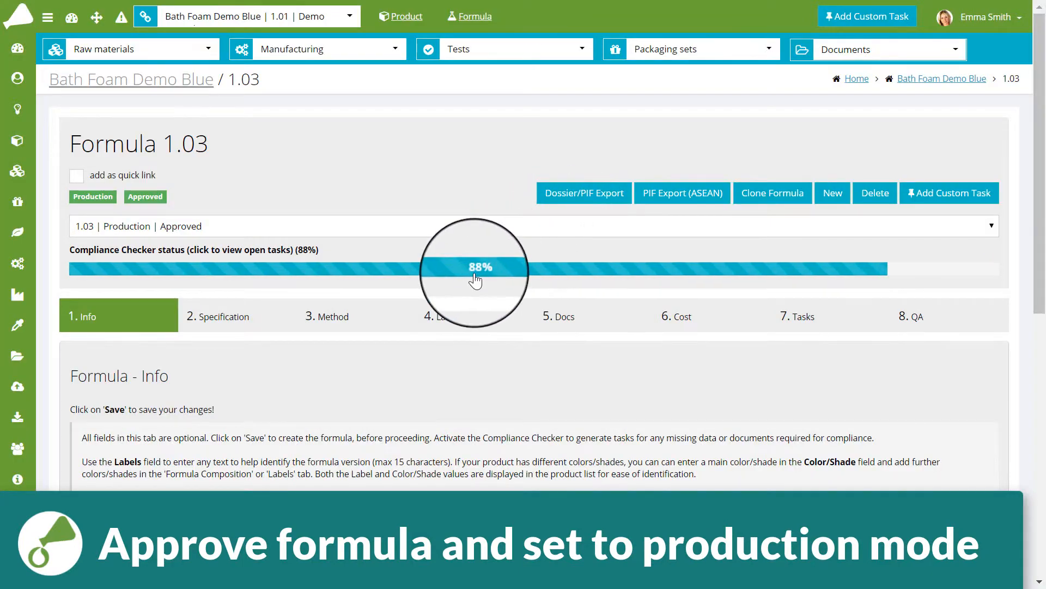